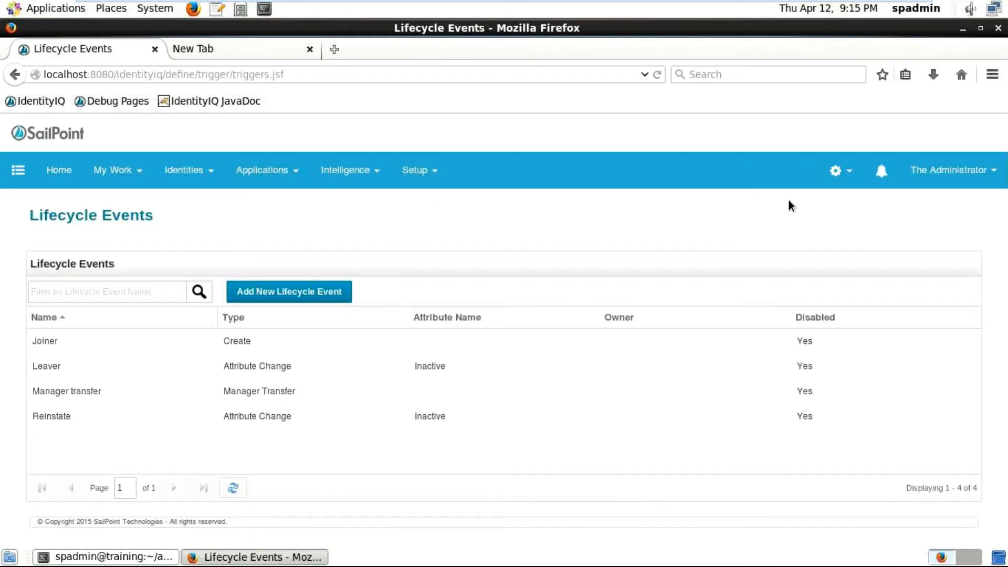
{"action": "mouse_move", "coordinate": [449, 295]}
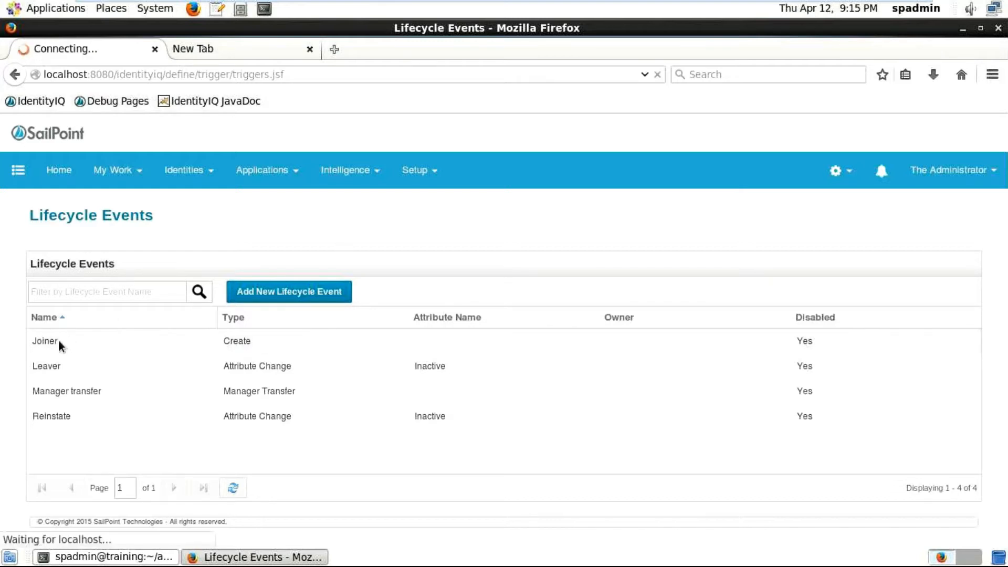
Step: Open the Joiner row from the Lifecycle Events grid to show its edit form
{"action": "left_click", "coordinate": [44, 340]}
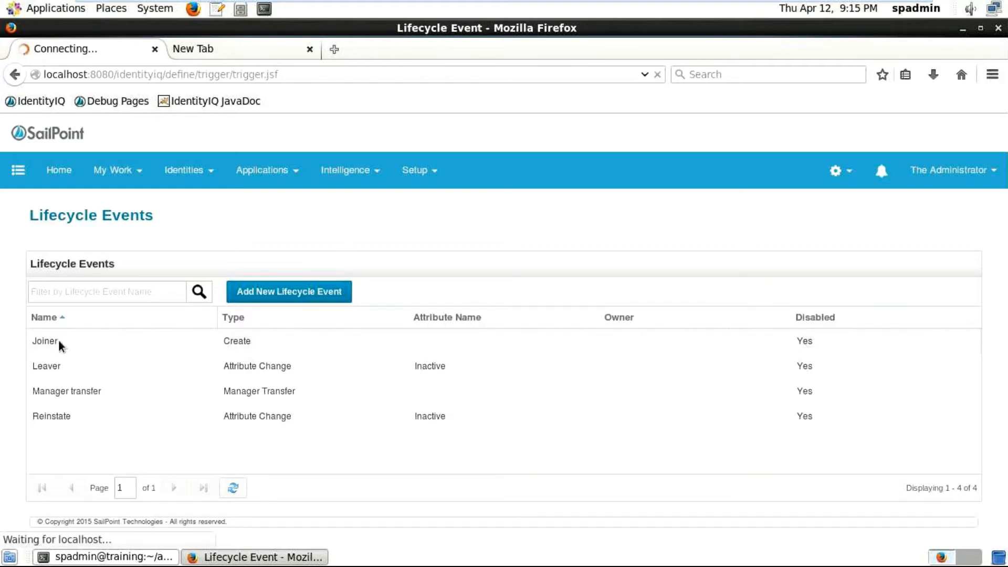
{"action": "left_click", "coordinate": [44, 340]}
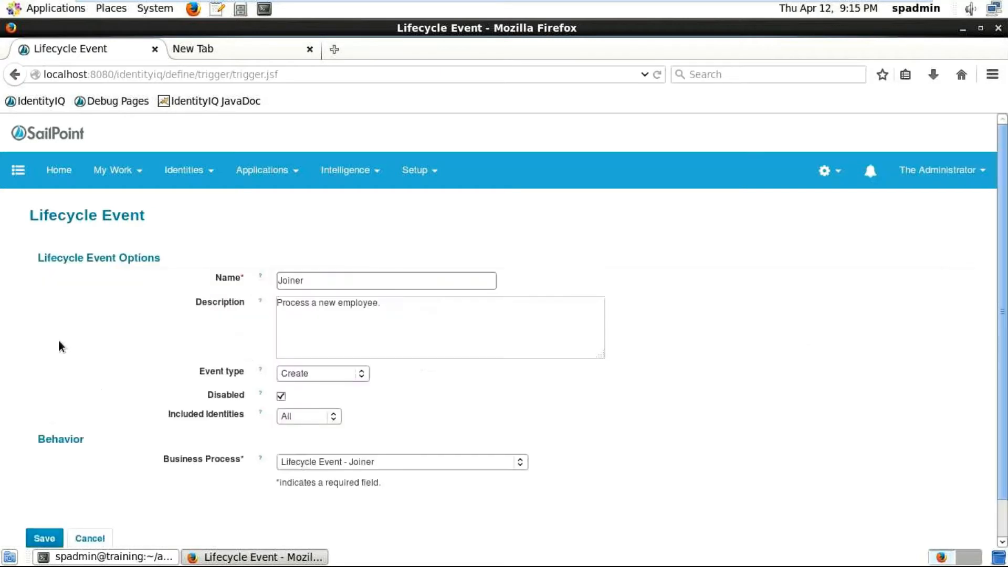
{"action": "mouse_move", "coordinate": [738, 291]}
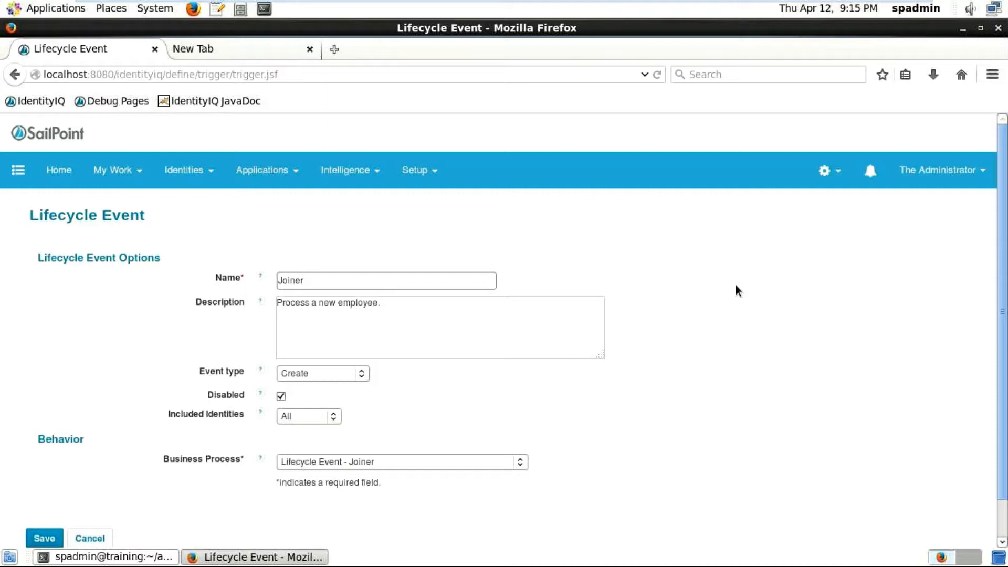
{"action": "mouse_move", "coordinate": [589, 276]}
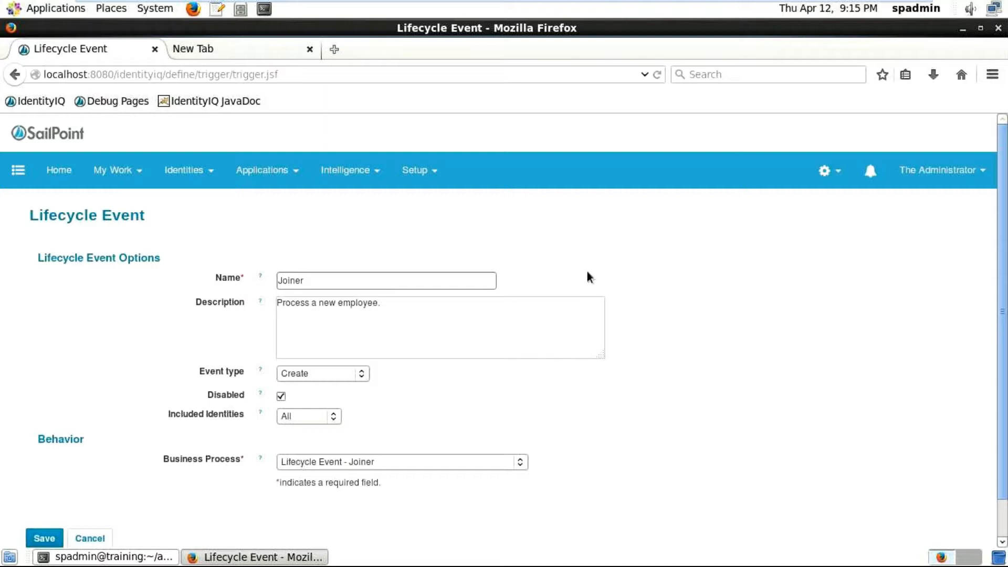
{"action": "mouse_move", "coordinate": [397, 376]}
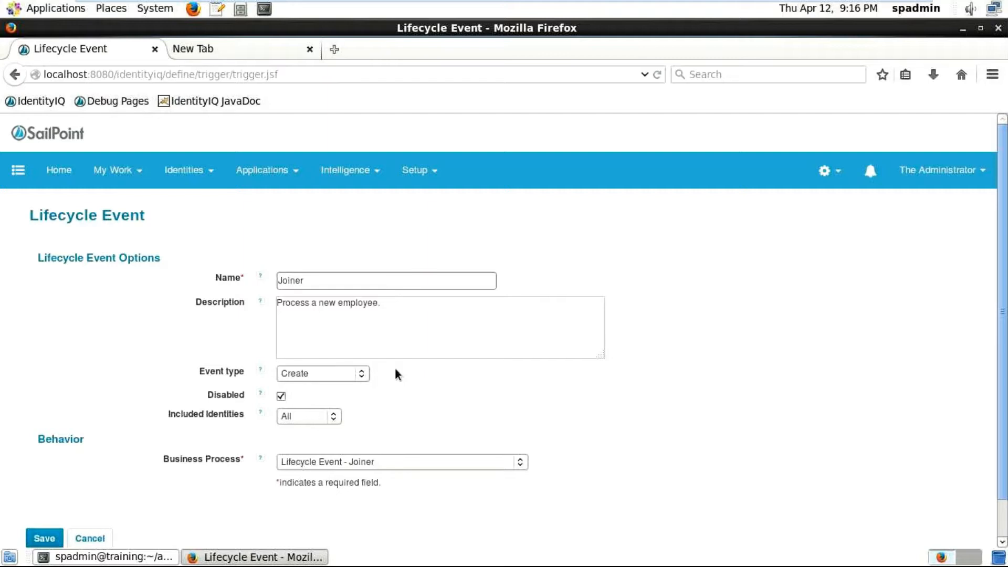
{"action": "mouse_move", "coordinate": [356, 369]}
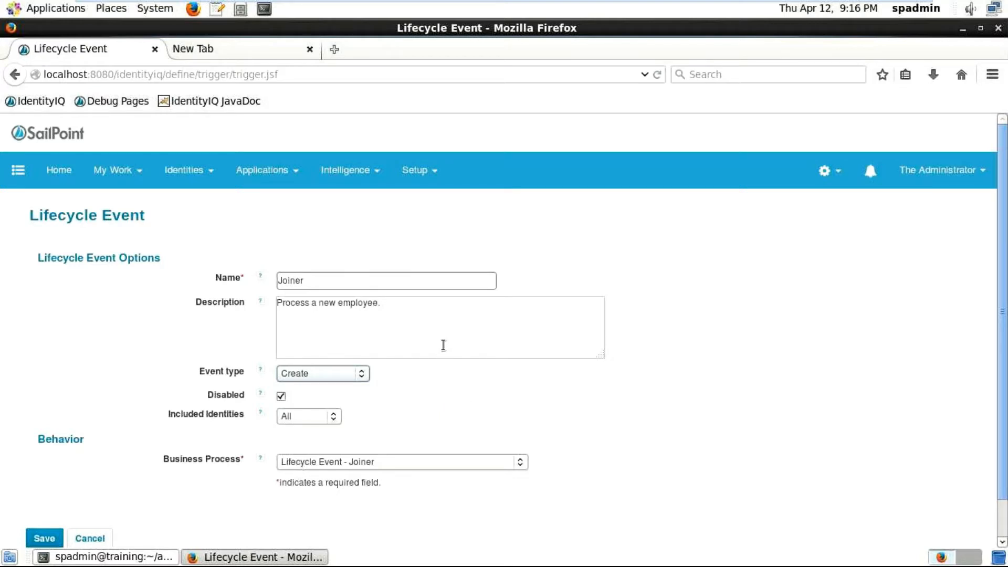
{"action": "mouse_move", "coordinate": [427, 323]}
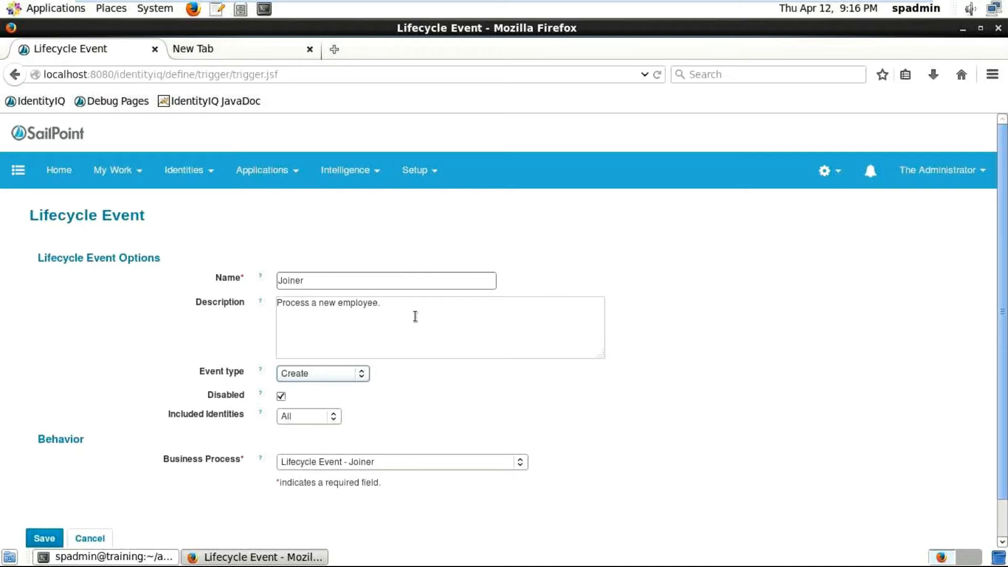
{"action": "mouse_move", "coordinate": [416, 379]}
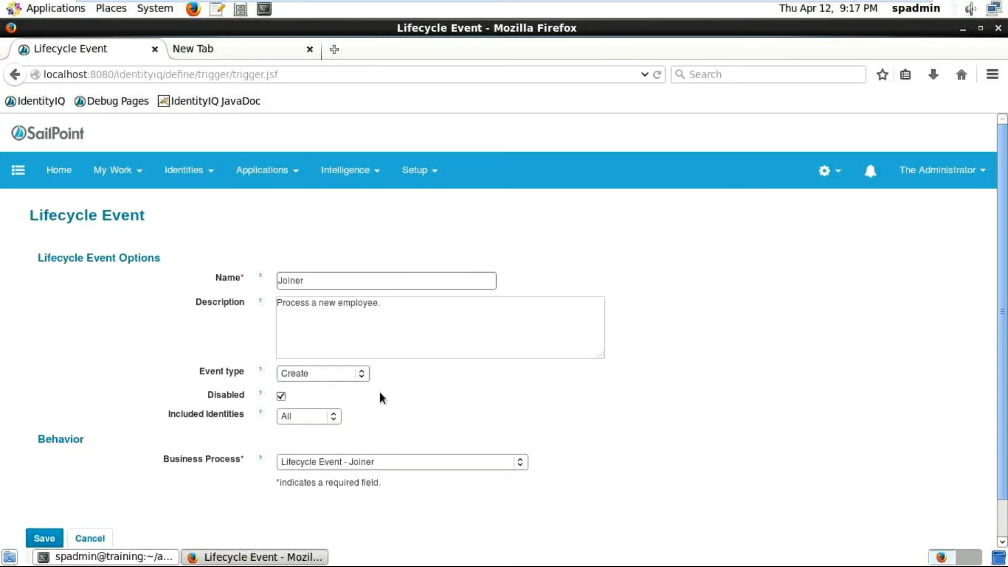
{"action": "mouse_move", "coordinate": [317, 395]}
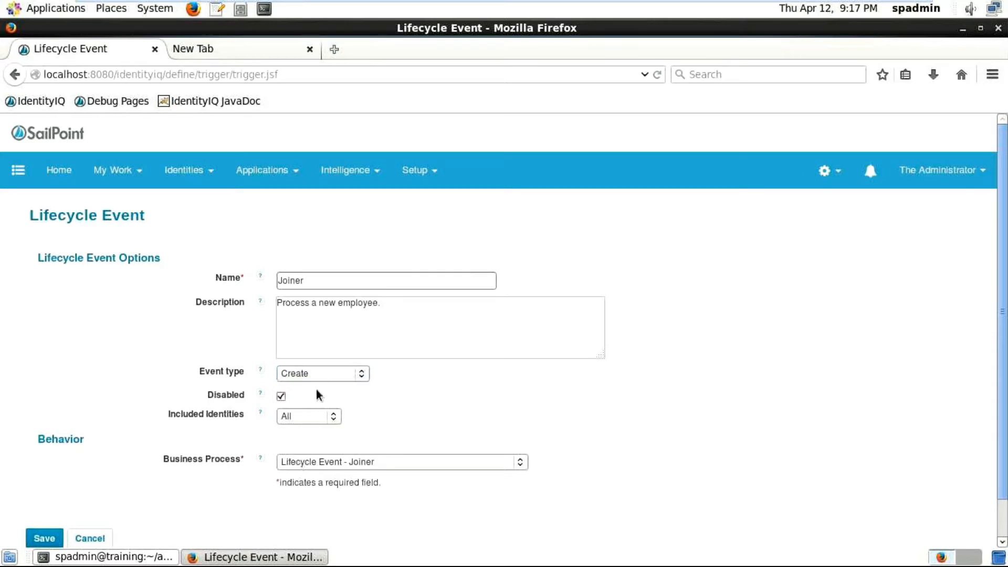
{"action": "mouse_move", "coordinate": [260, 395]}
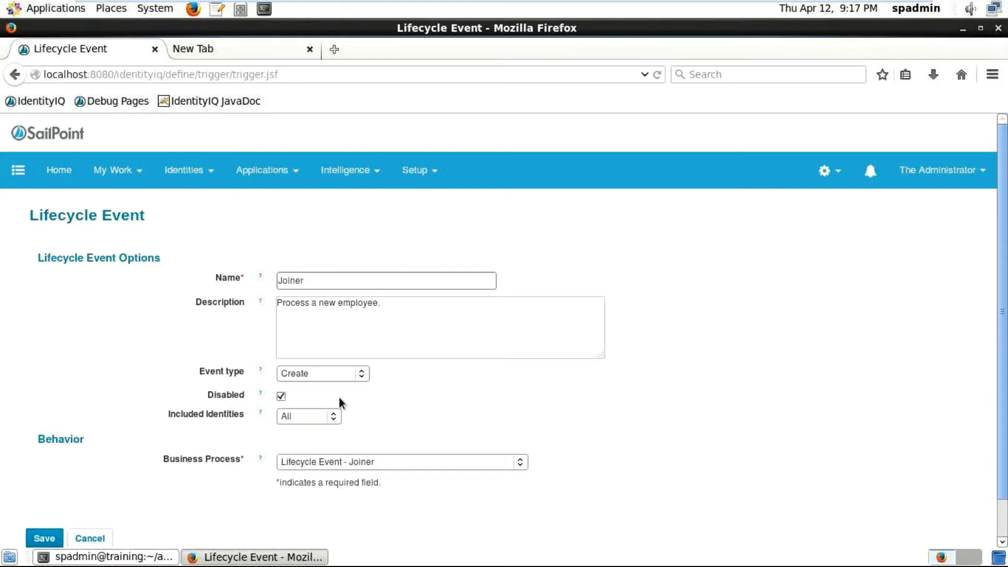
{"action": "left_click", "coordinate": [308, 415]}
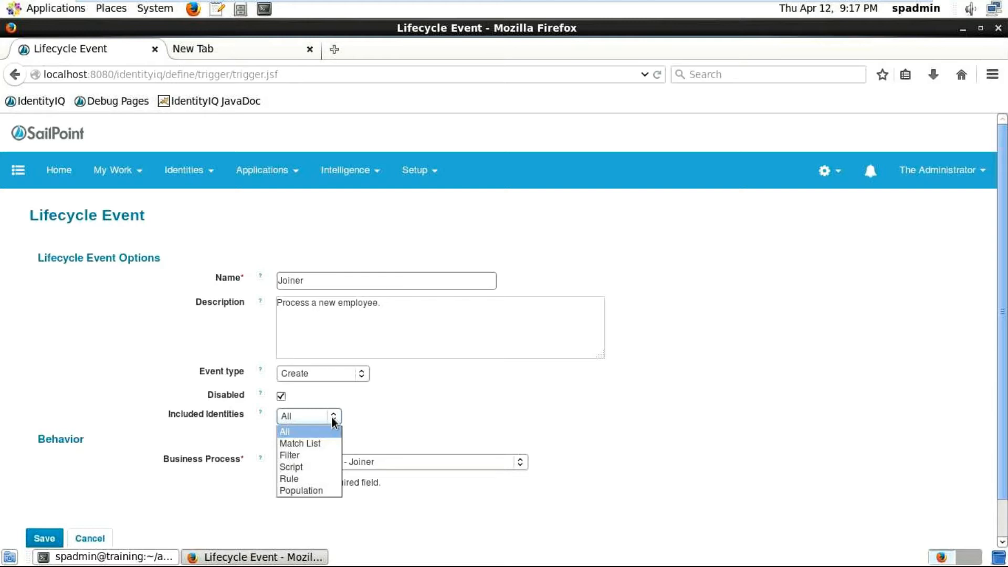
{"action": "mouse_move", "coordinate": [299, 443]}
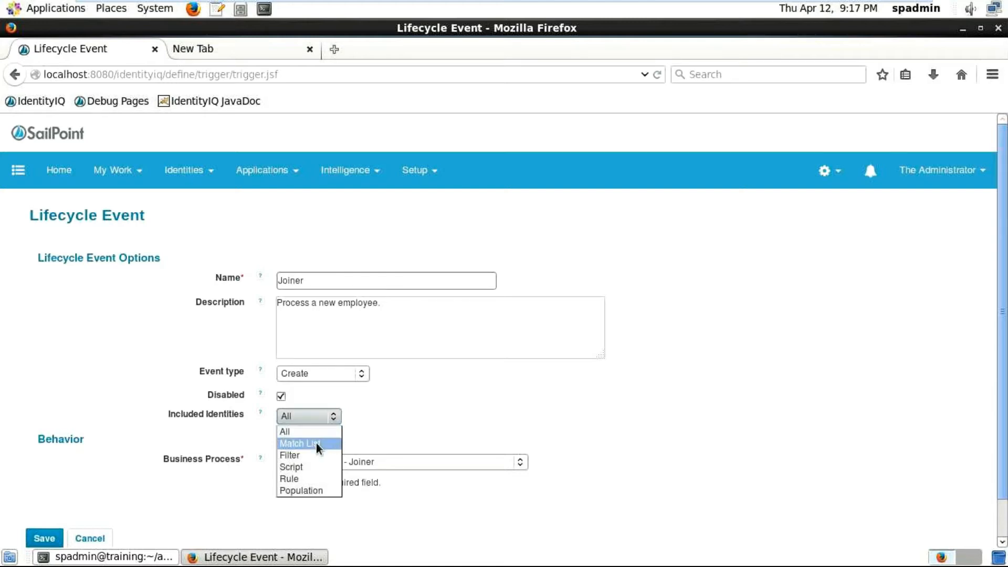
{"action": "left_click", "coordinate": [299, 443]}
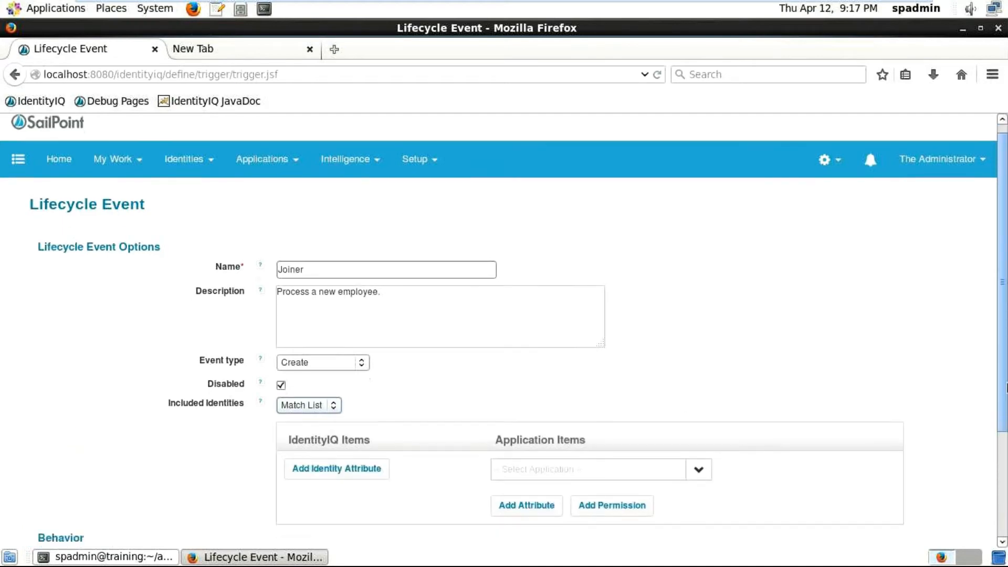
{"action": "scroll", "scroll_direction": "down", "scroll_amount": 3}
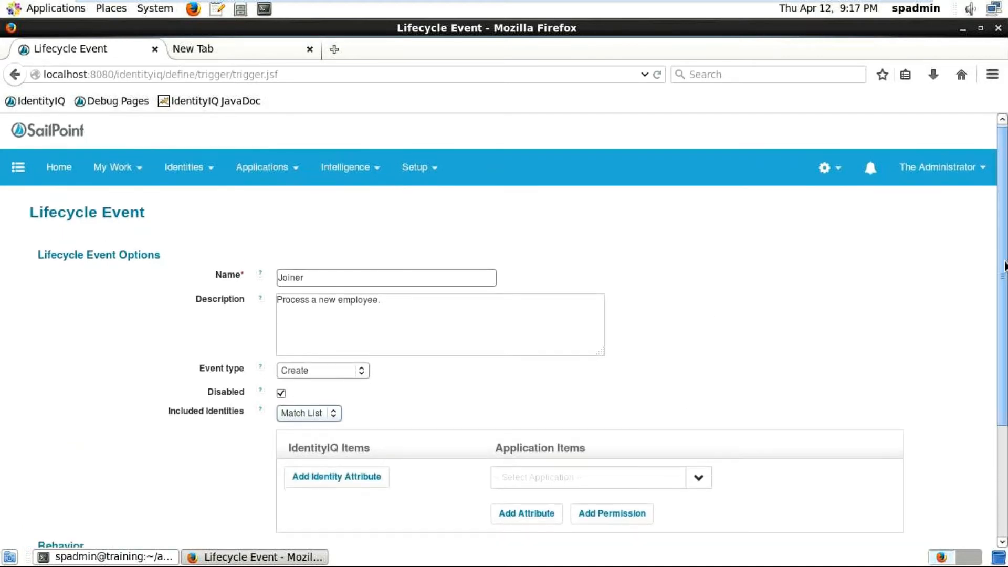
{"action": "scroll", "scroll_direction": "down", "scroll_amount": 3}
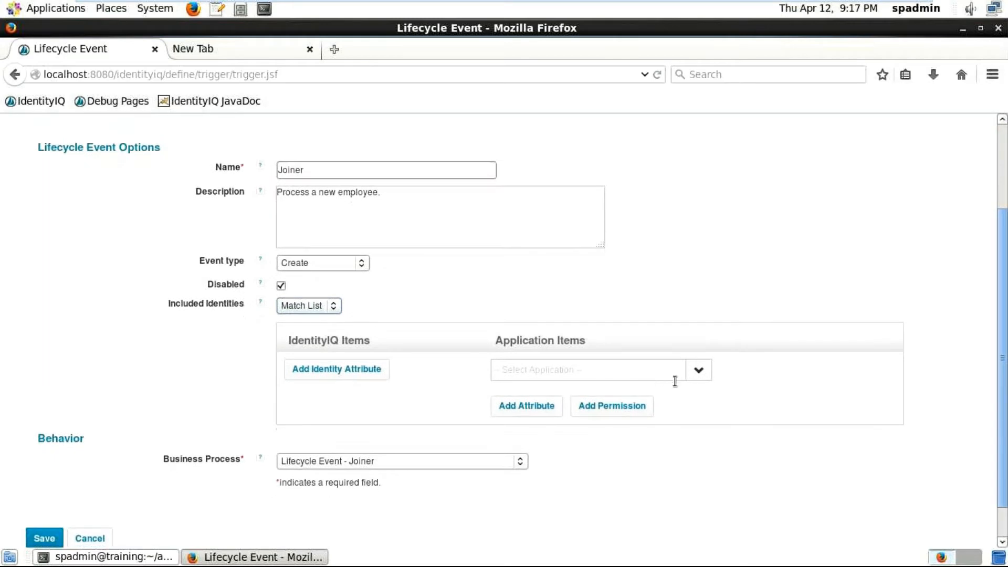
{"action": "left_click", "coordinate": [699, 370]}
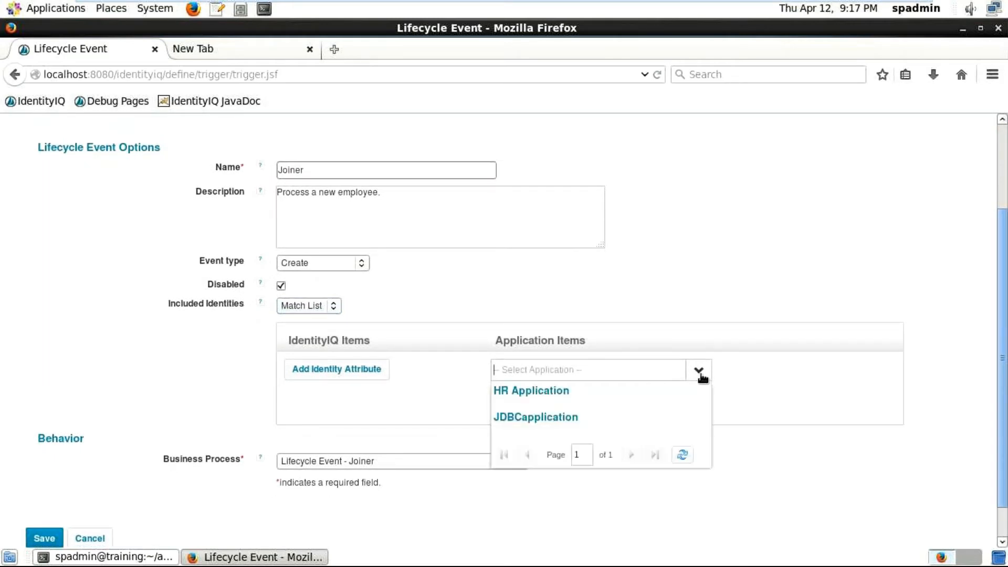
{"action": "mouse_move", "coordinate": [707, 313]}
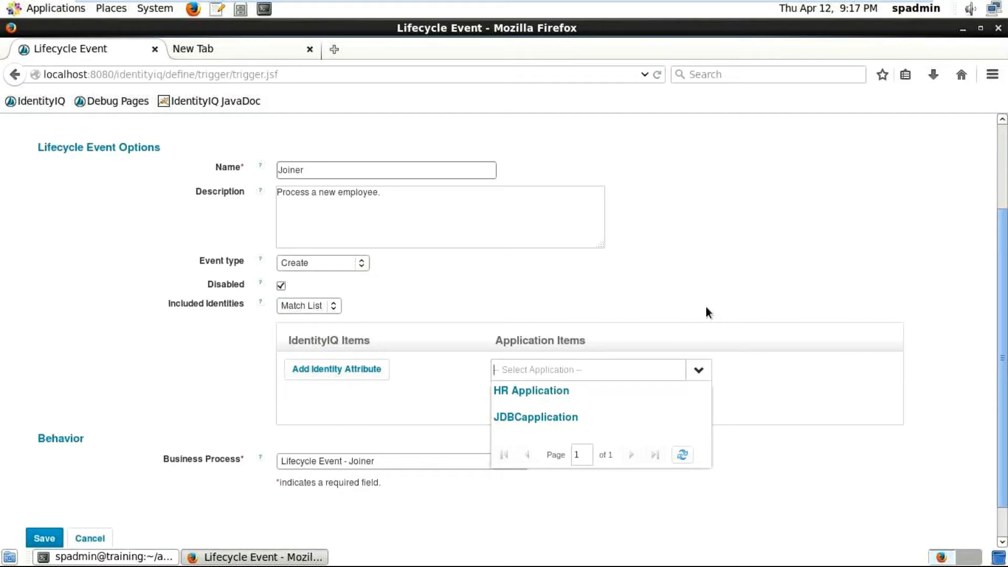
{"action": "mouse_move", "coordinate": [649, 363]}
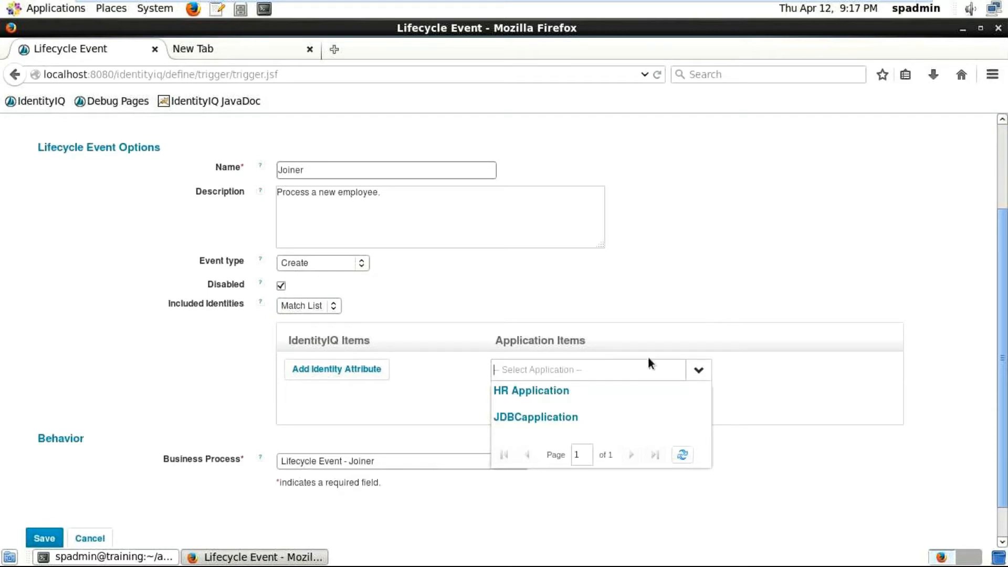
{"action": "mouse_move", "coordinate": [620, 397]}
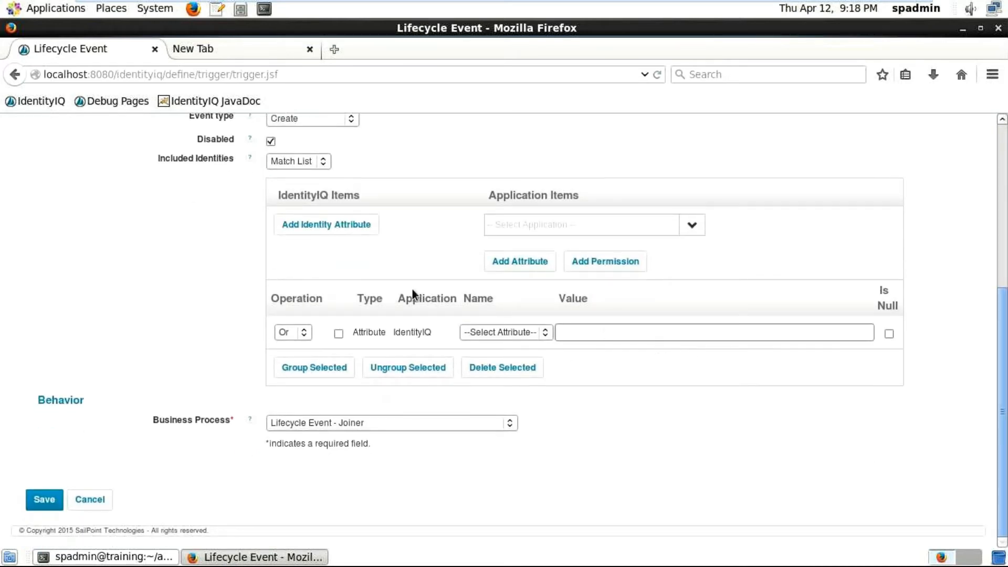
{"action": "mouse_move", "coordinate": [377, 336]}
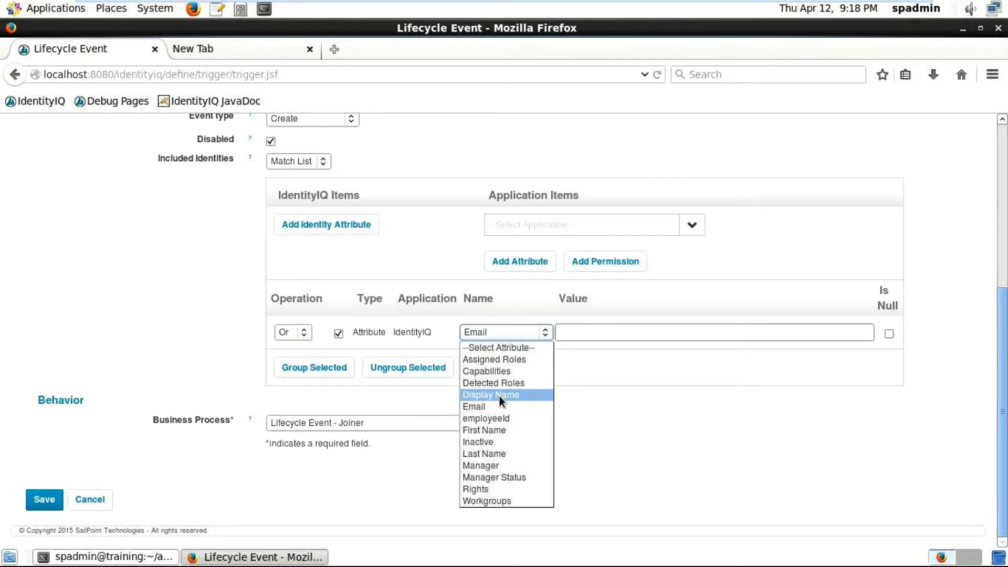
{"action": "mouse_move", "coordinate": [502, 419]}
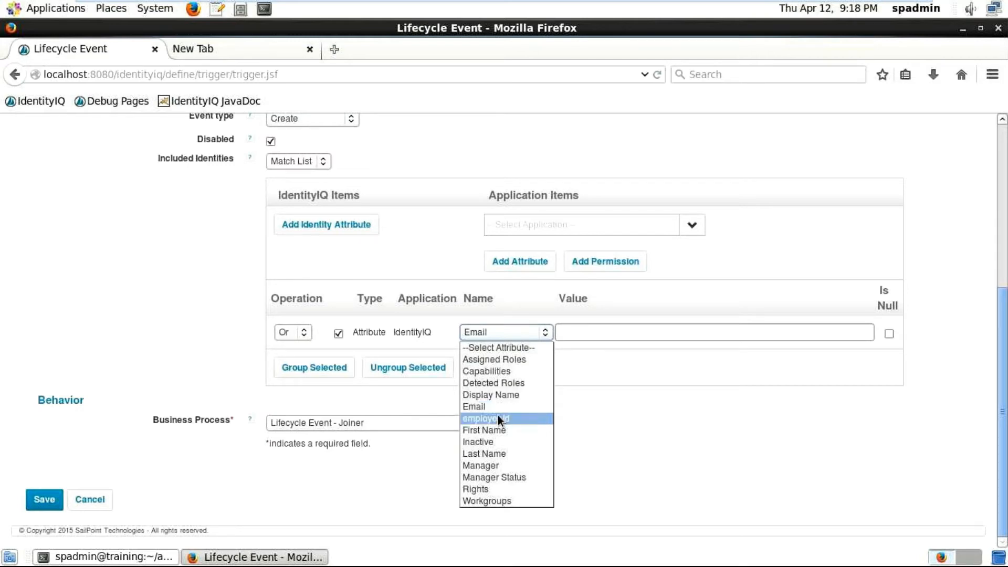
{"action": "mouse_move", "coordinate": [492, 466]}
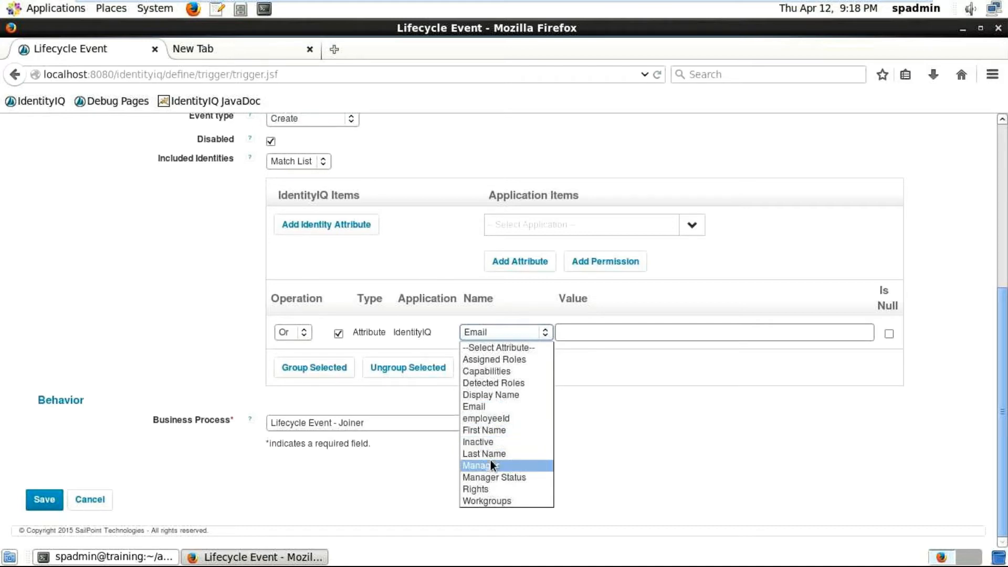
{"action": "mouse_move", "coordinate": [483, 431]}
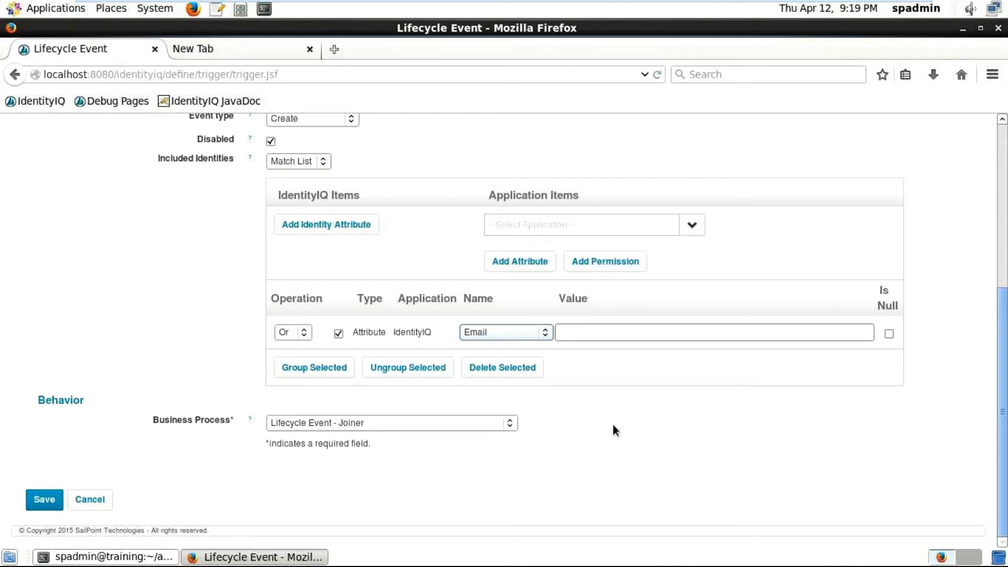
{"action": "mouse_move", "coordinate": [515, 328]}
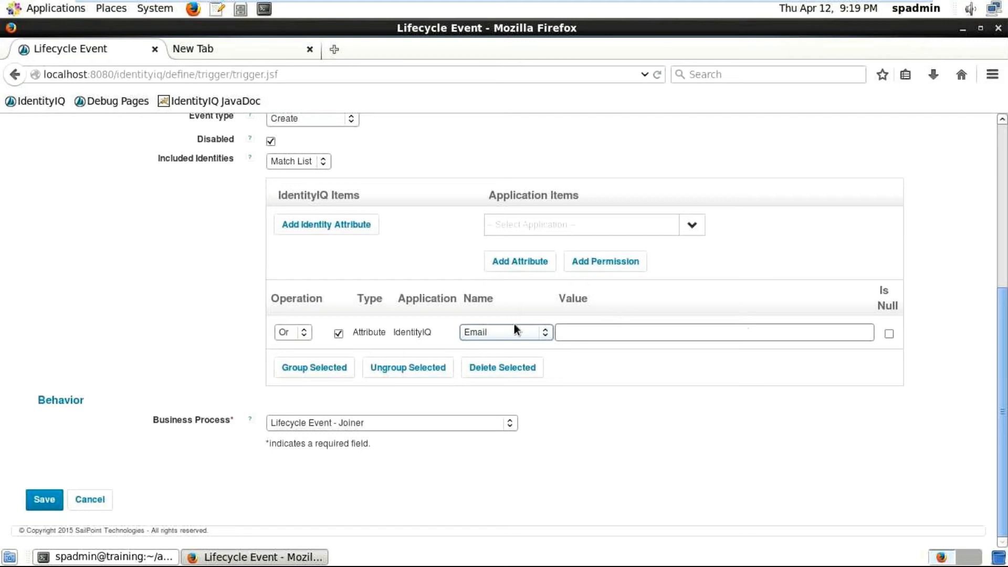
{"action": "mouse_move", "coordinate": [463, 339]}
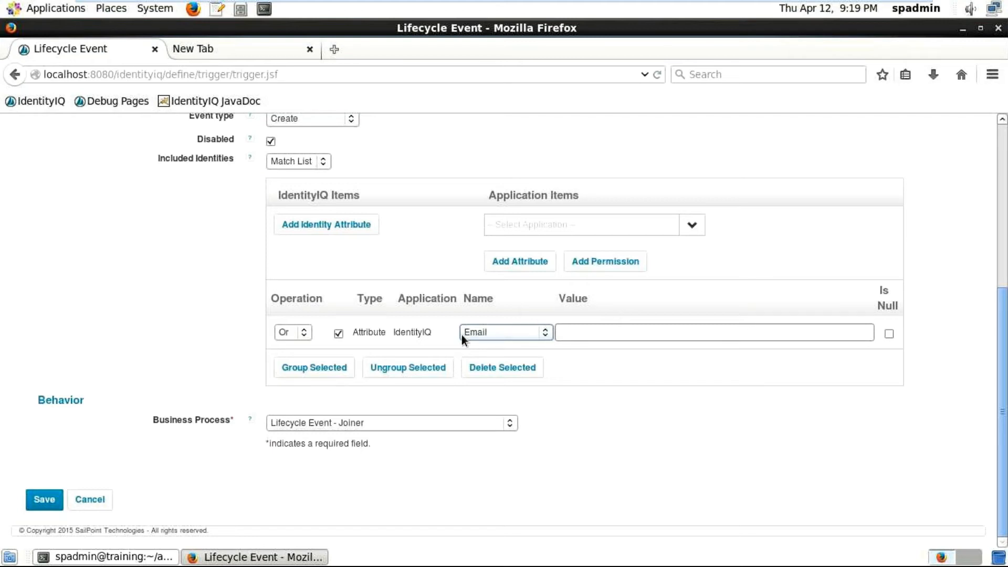
{"action": "mouse_move", "coordinate": [418, 244]}
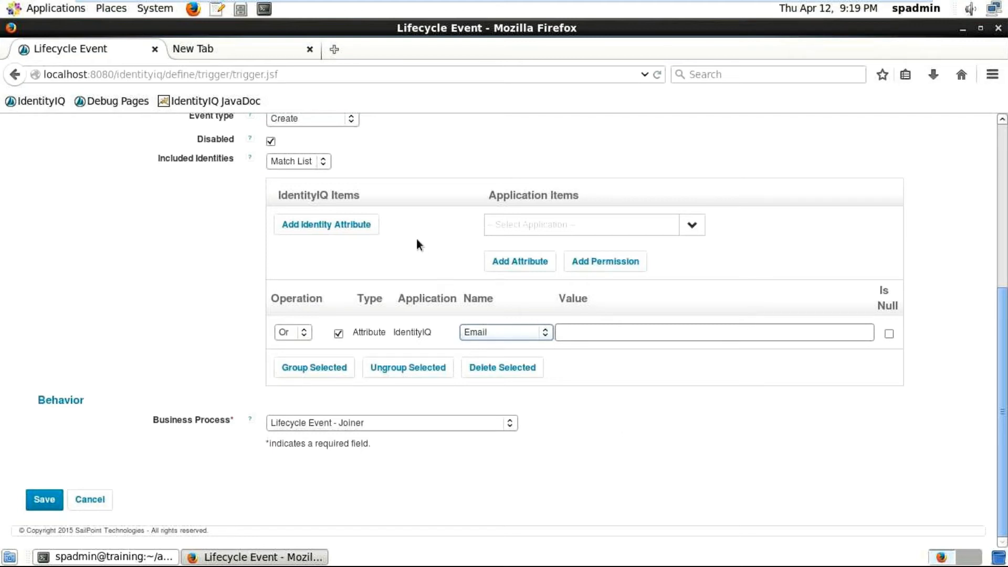
{"action": "mouse_move", "coordinate": [843, 192]}
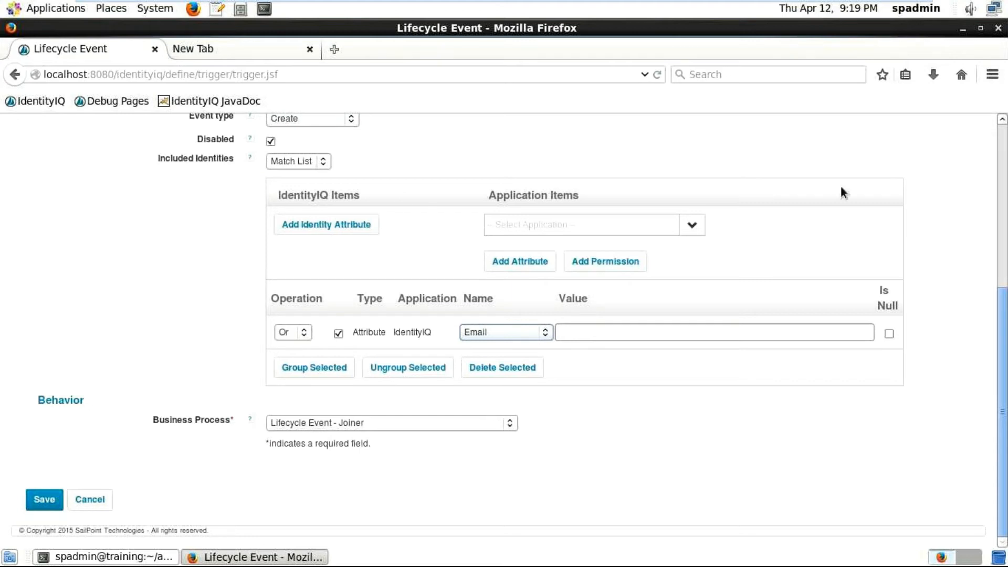
{"action": "mouse_move", "coordinate": [330, 162]}
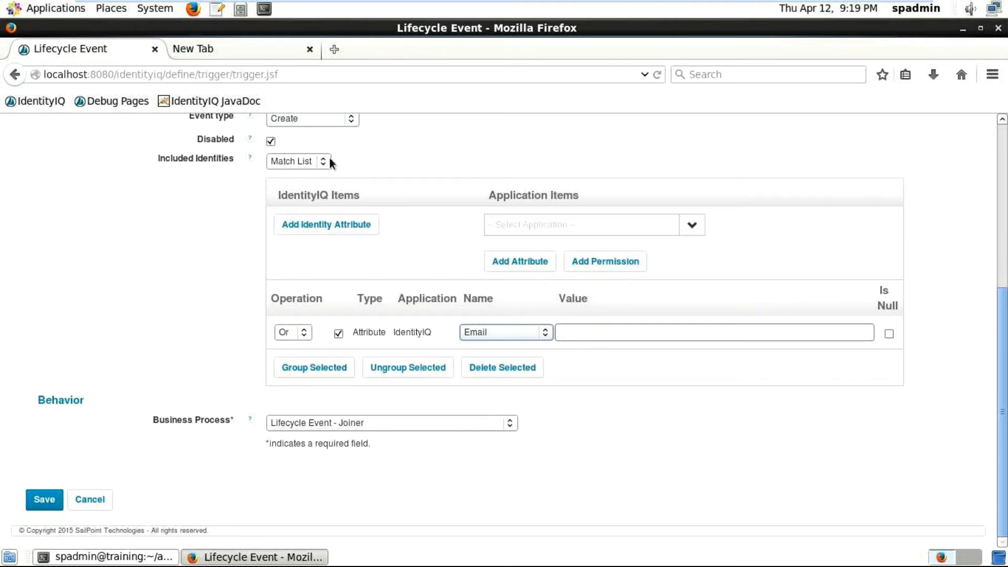
Step: Set Included Identities to Script and place the cursor in the empty script box
{"action": "left_click", "coordinate": [297, 161]}
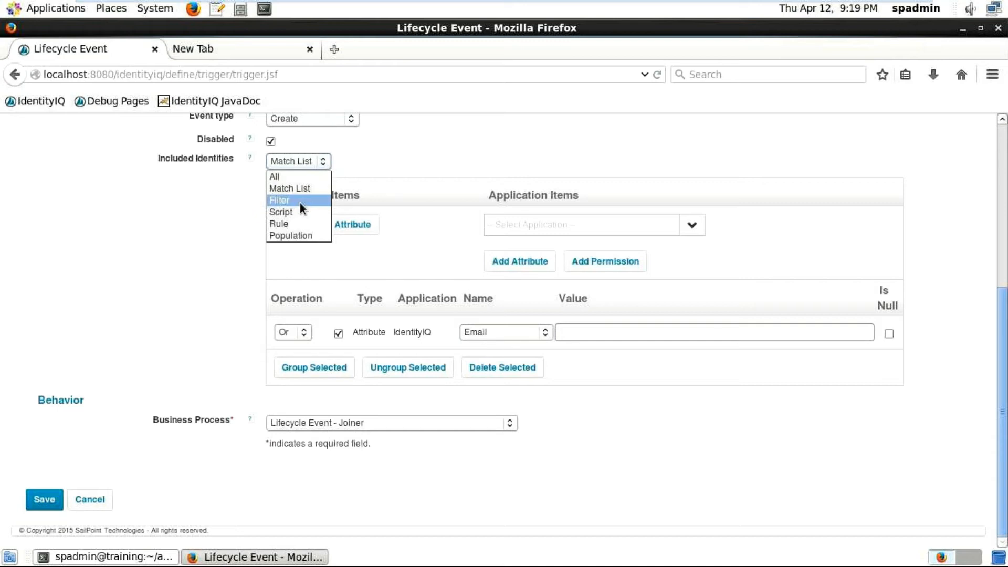
{"action": "left_click", "coordinate": [281, 211]}
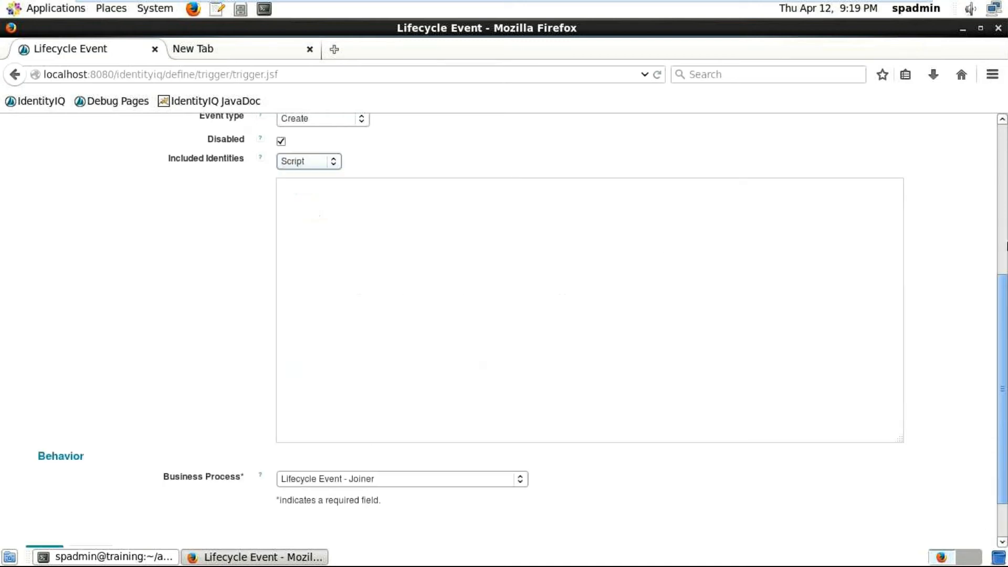
{"action": "scroll", "scroll_direction": "up", "scroll_amount": 3}
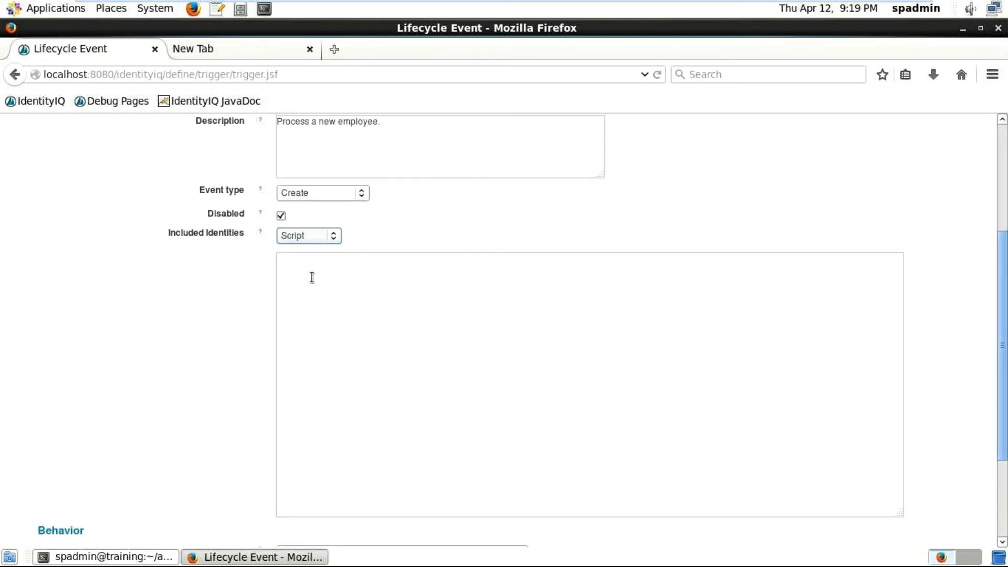
{"action": "left_click", "coordinate": [300, 270]}
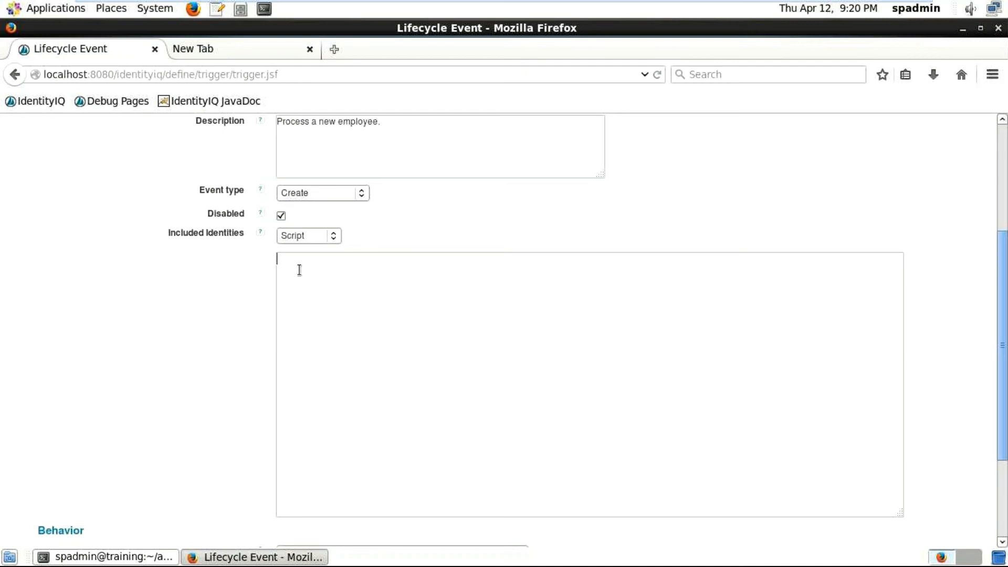
{"action": "mouse_move", "coordinate": [321, 269]}
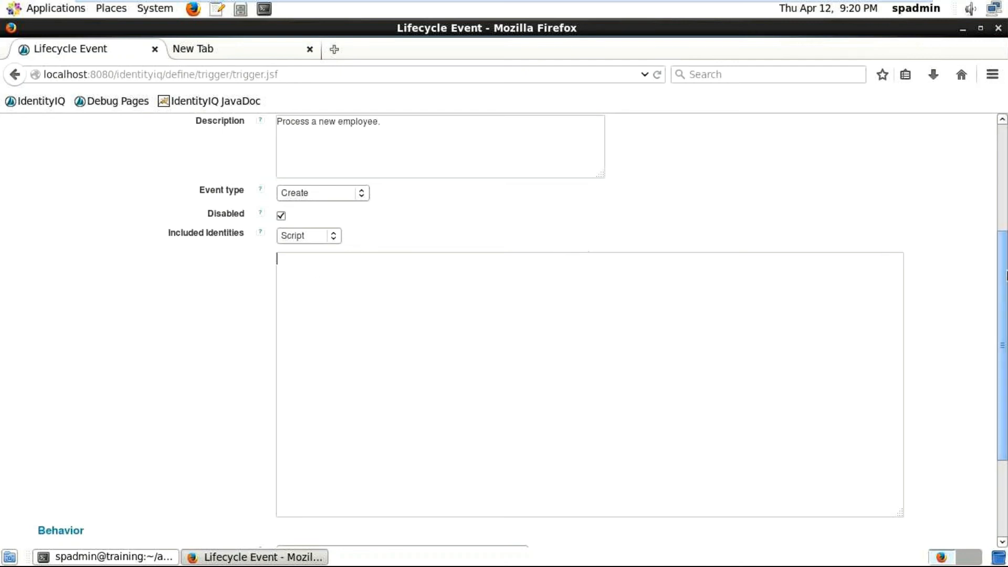
Step: Expand the Business Process dropdown under Behavior to list the default lifecycle workflows
{"action": "scroll", "scroll_direction": "down", "scroll_amount": 3}
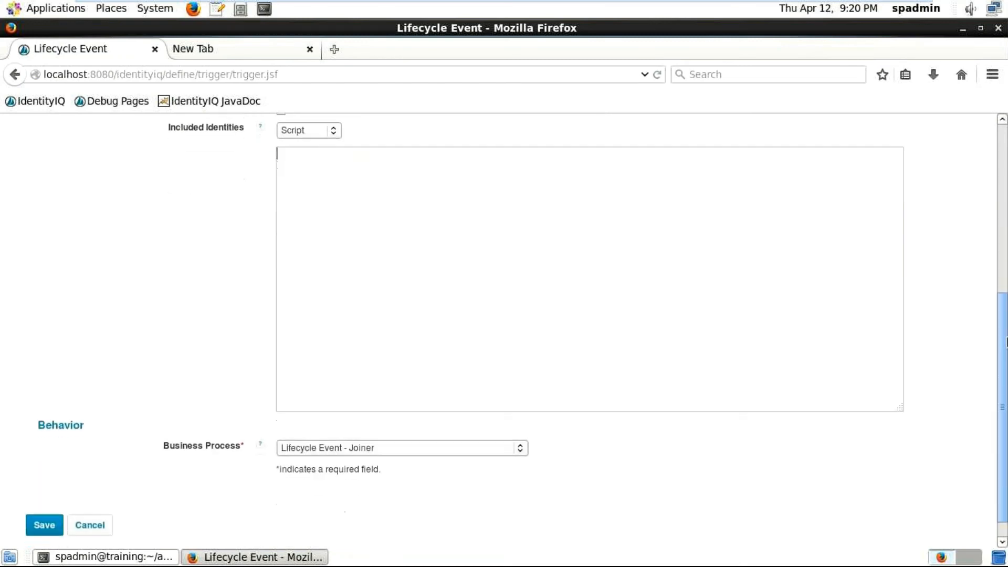
{"action": "scroll", "scroll_direction": "down", "scroll_amount": 3}
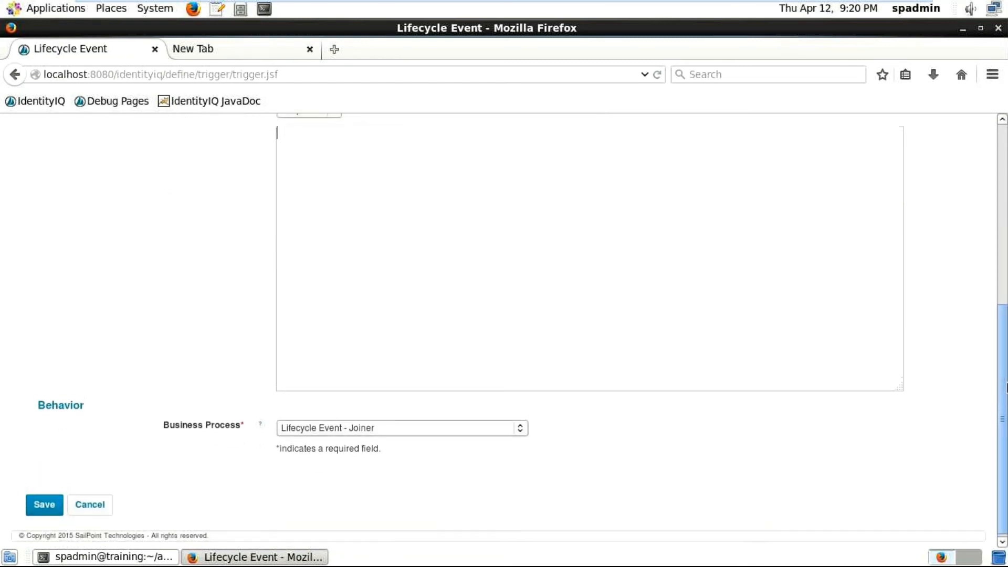
{"action": "scroll", "scroll_direction": "up", "scroll_amount": 3}
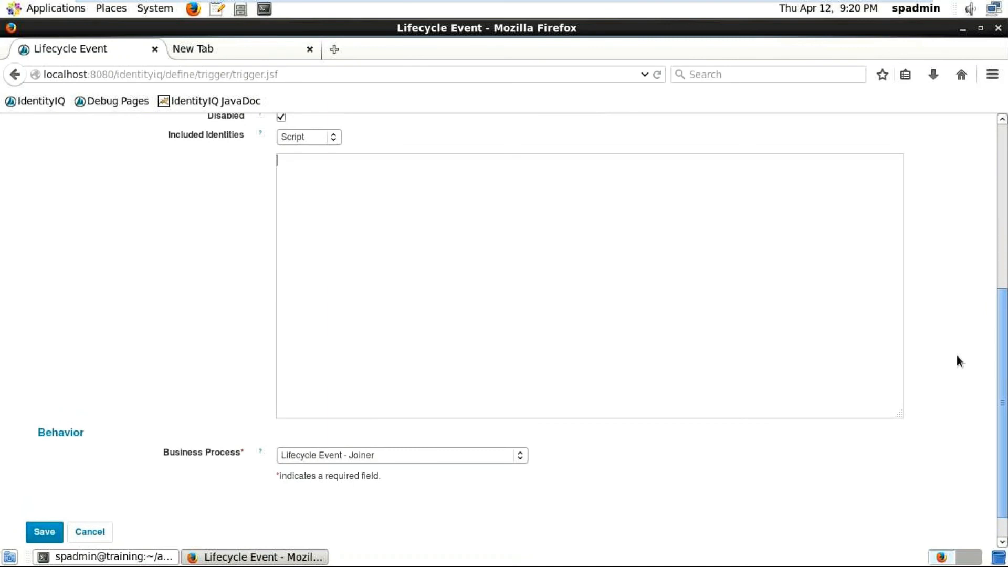
{"action": "mouse_move", "coordinate": [591, 508]}
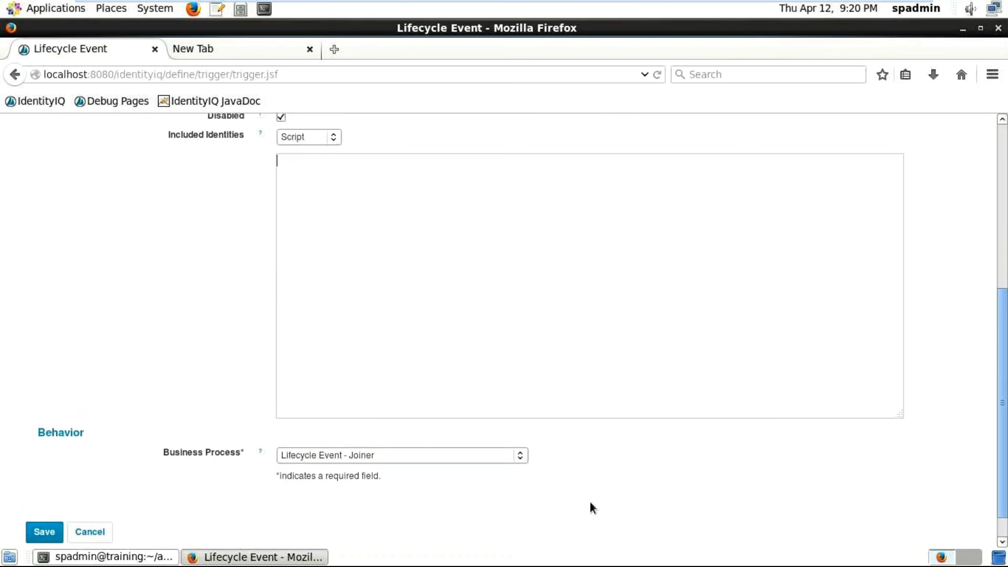
{"action": "left_click", "coordinate": [521, 455]}
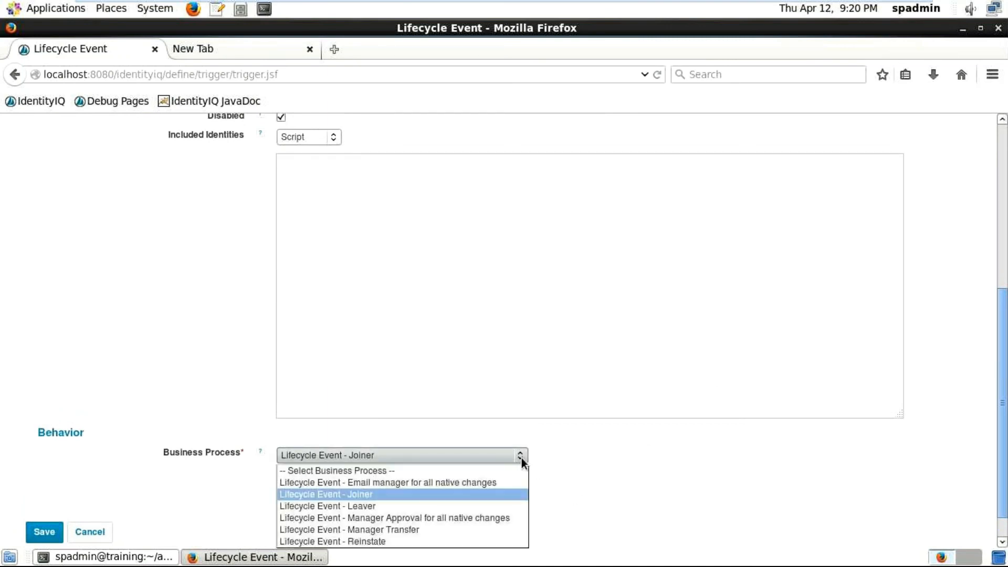
{"action": "mouse_move", "coordinate": [621, 472]}
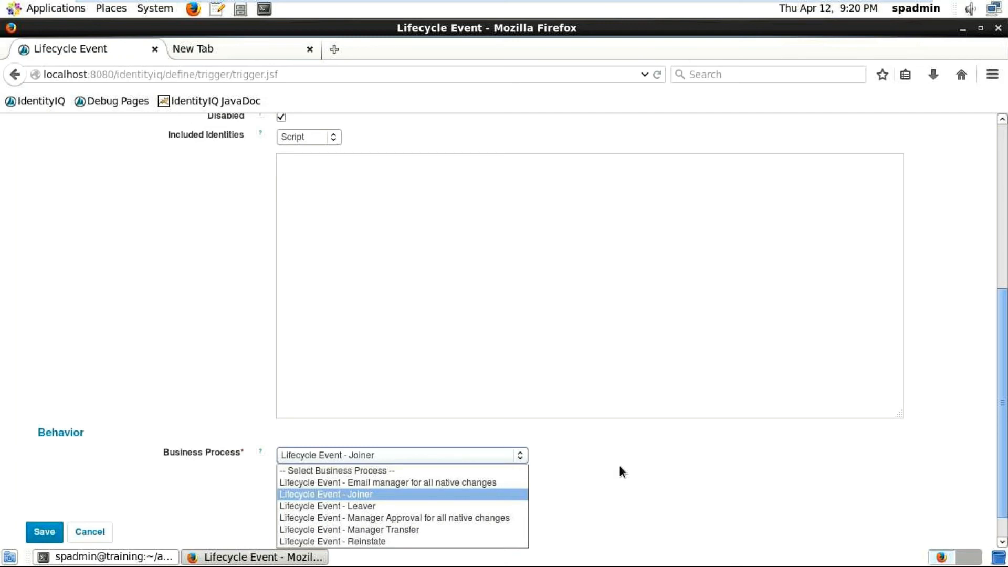